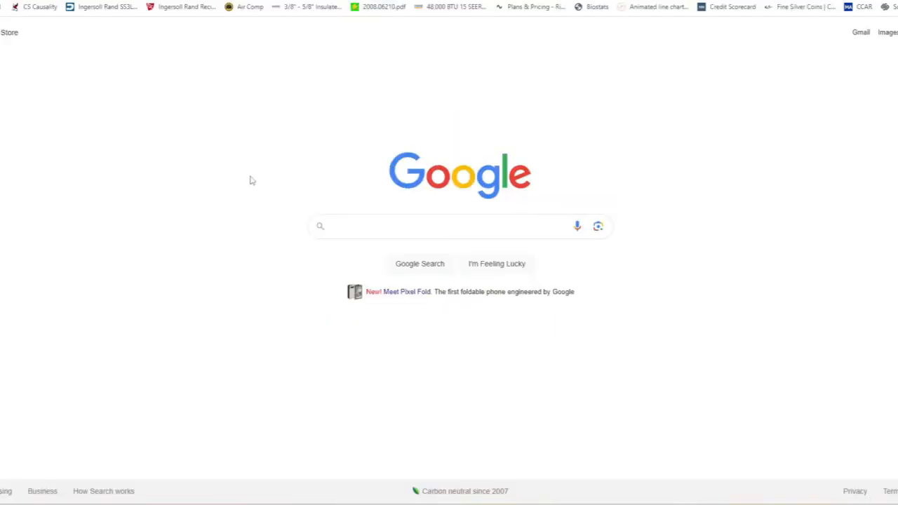
pyautogui.moveTo(247, 161)
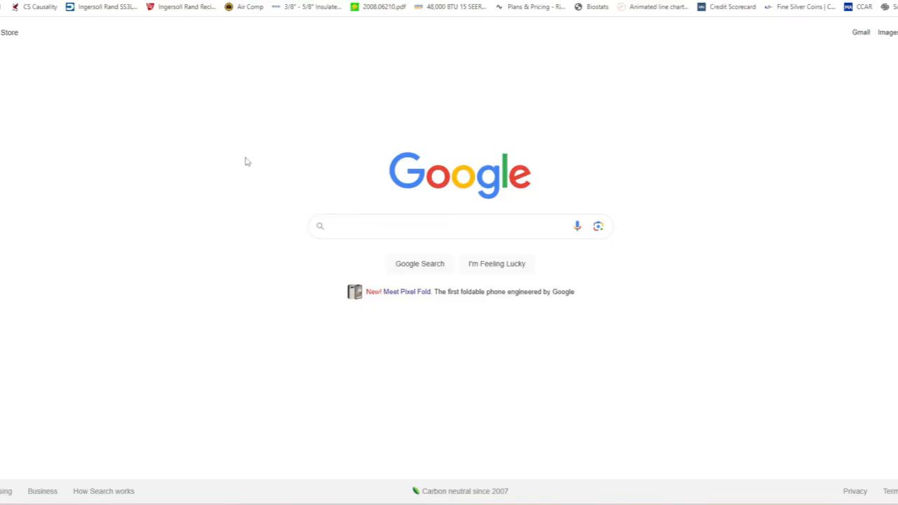
pyautogui.moveTo(168, 115)
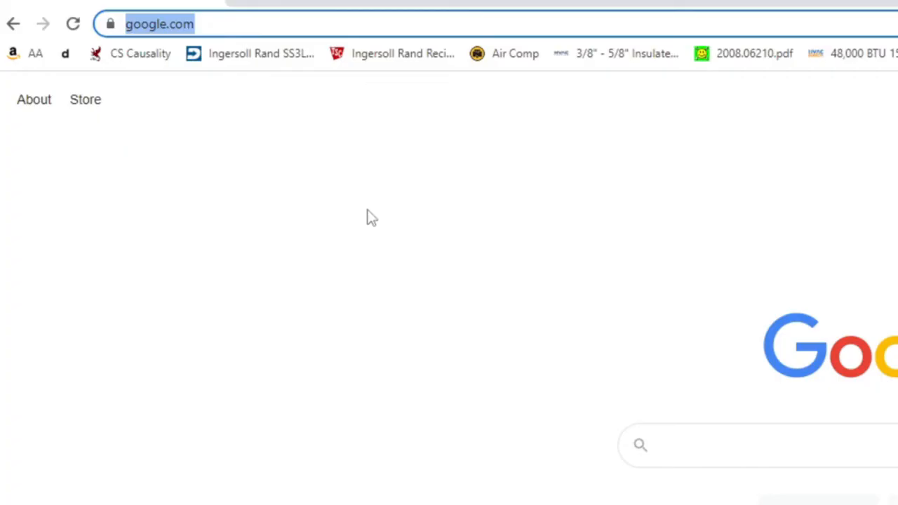
# - Search Google for 'anaconda install screen shots' and go to Anaconda's Free Download page
pyautogui.write('anaconda install screen shots')
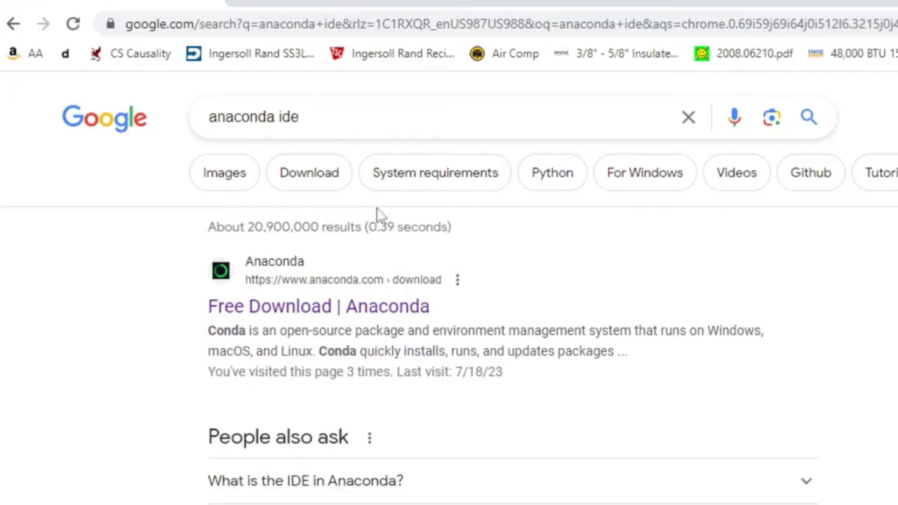
pyautogui.moveTo(320, 310)
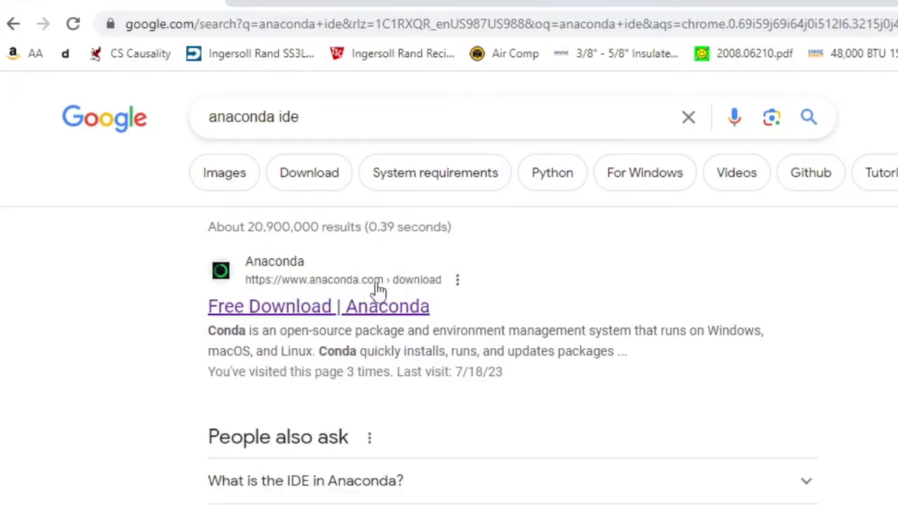
pyautogui.click(318, 306)
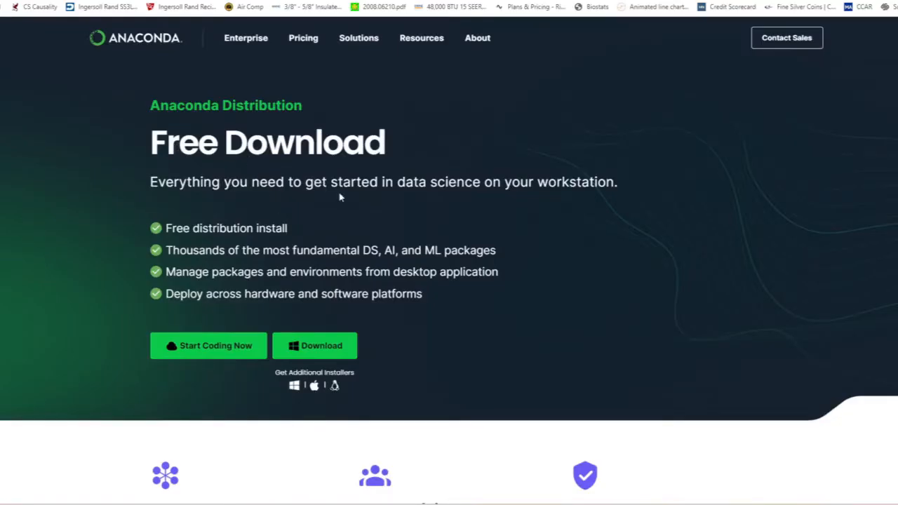
pyautogui.moveTo(314, 345)
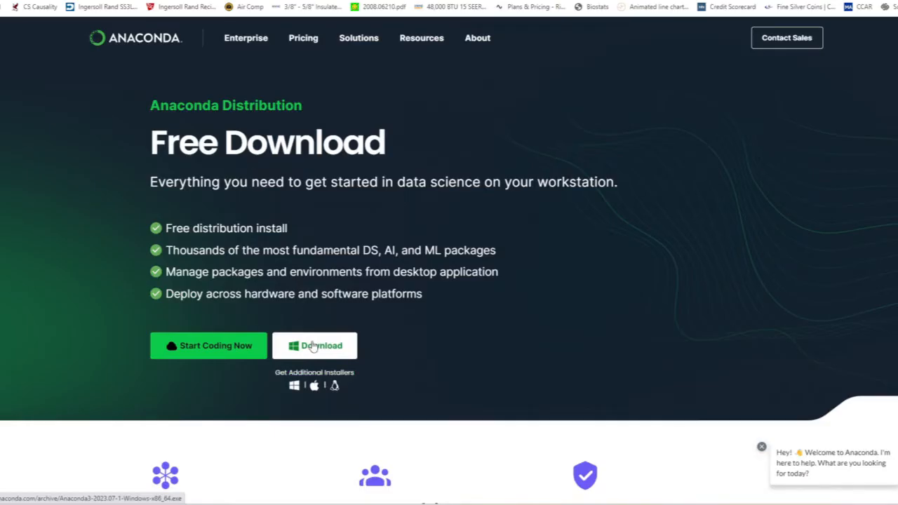
# - Download the Anaconda Distribution installer for Windows
pyautogui.click(314, 345)
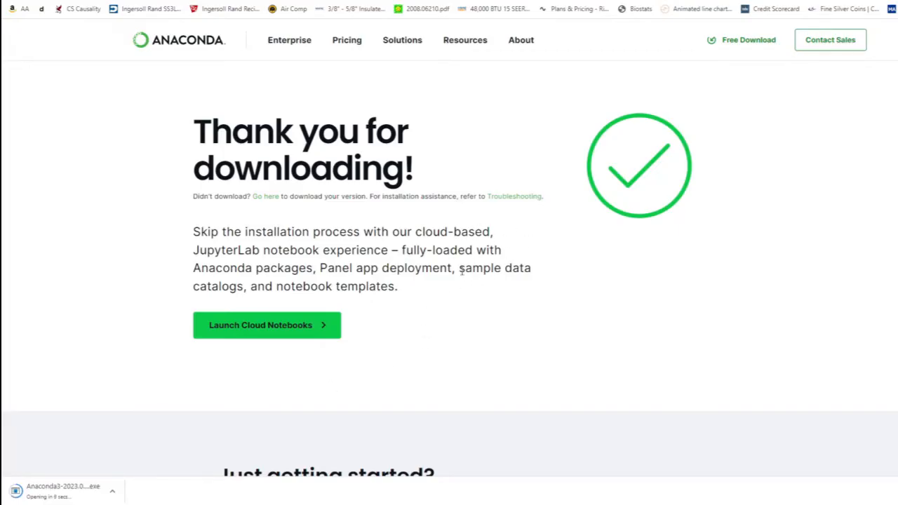
# - Run the installer, agree to the license, choose Just Me and install to the default folder
pyautogui.click(59, 488)
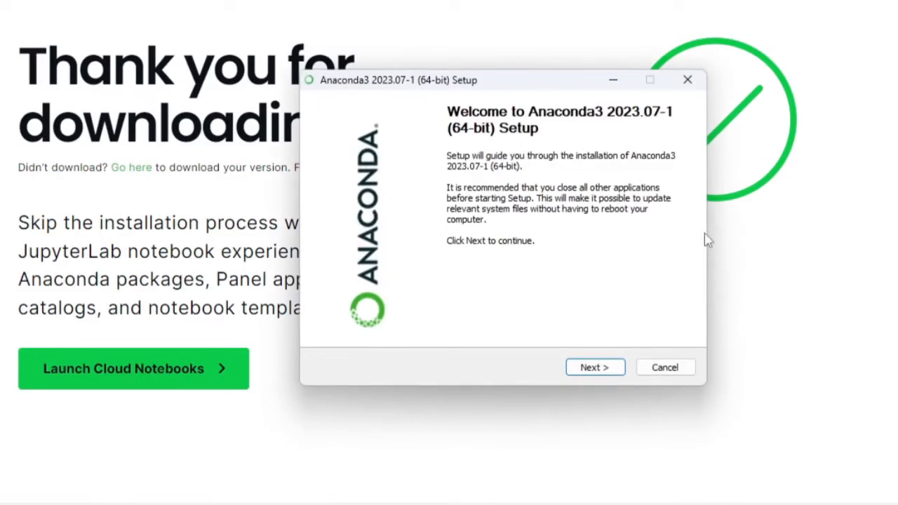
pyautogui.moveTo(696, 180)
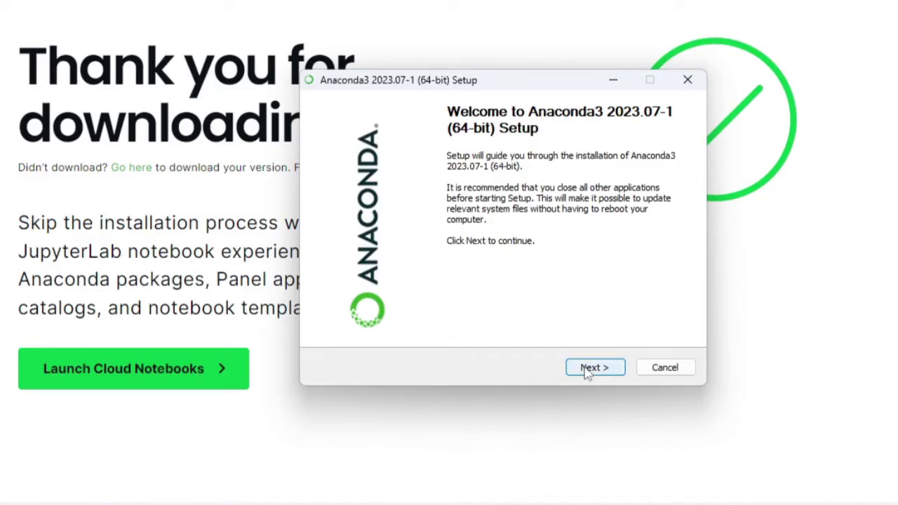
pyautogui.click(595, 368)
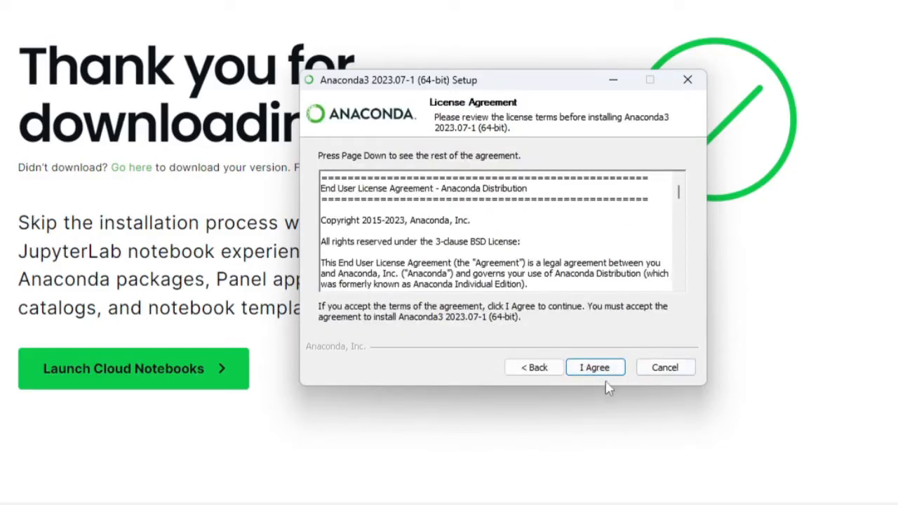
pyautogui.click(595, 368)
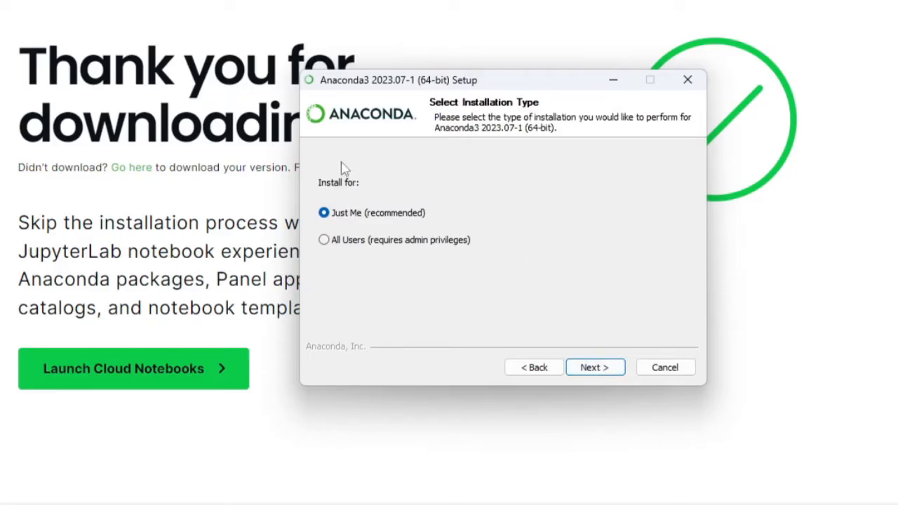
pyautogui.moveTo(404, 223)
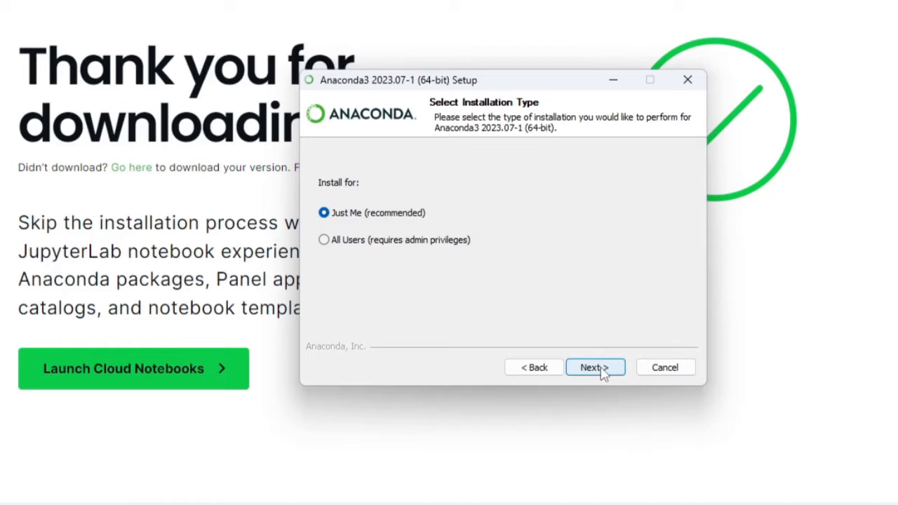
pyautogui.click(595, 368)
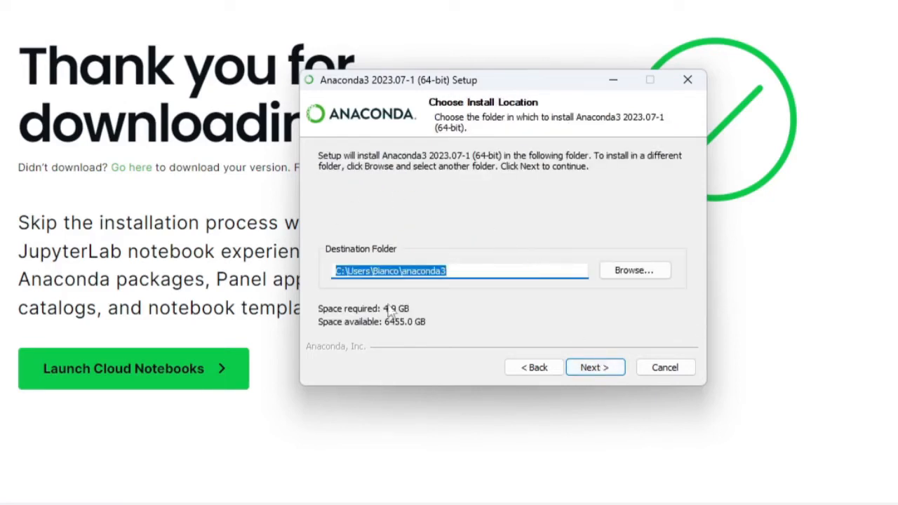
pyautogui.moveTo(487, 185)
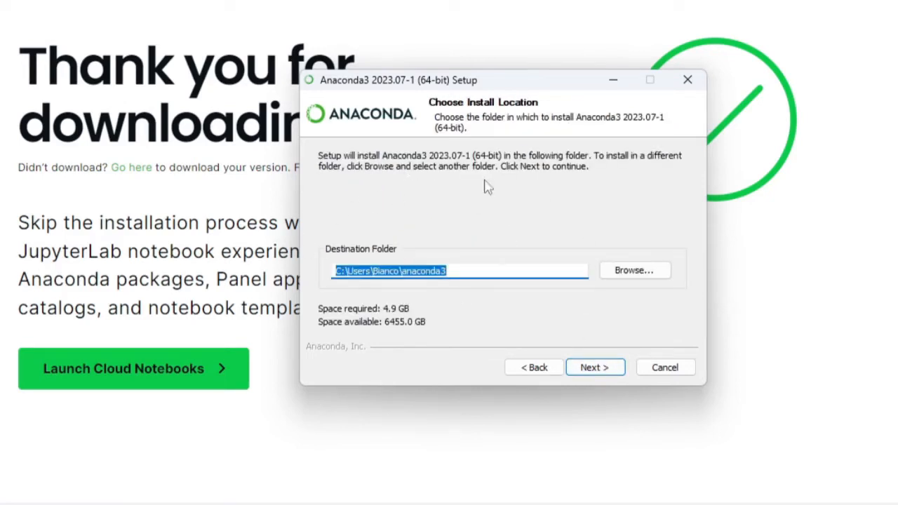
pyautogui.moveTo(472, 274)
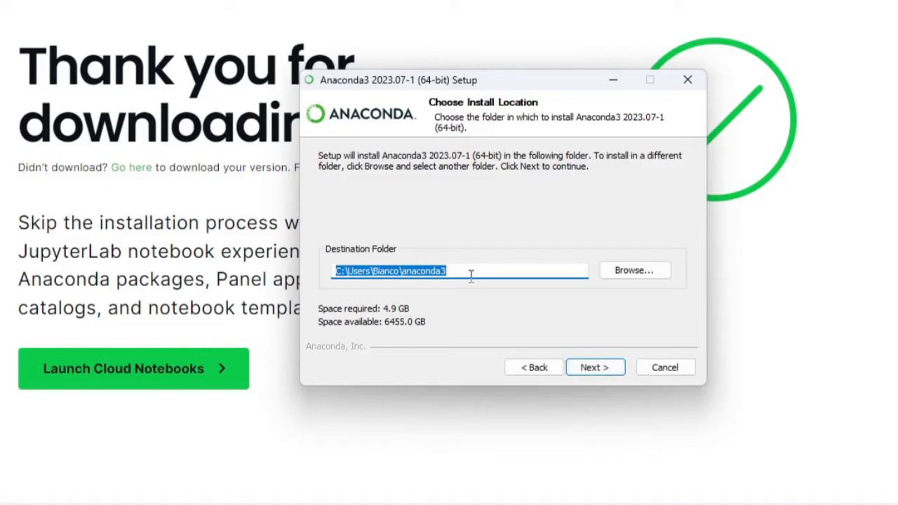
pyautogui.moveTo(606, 371)
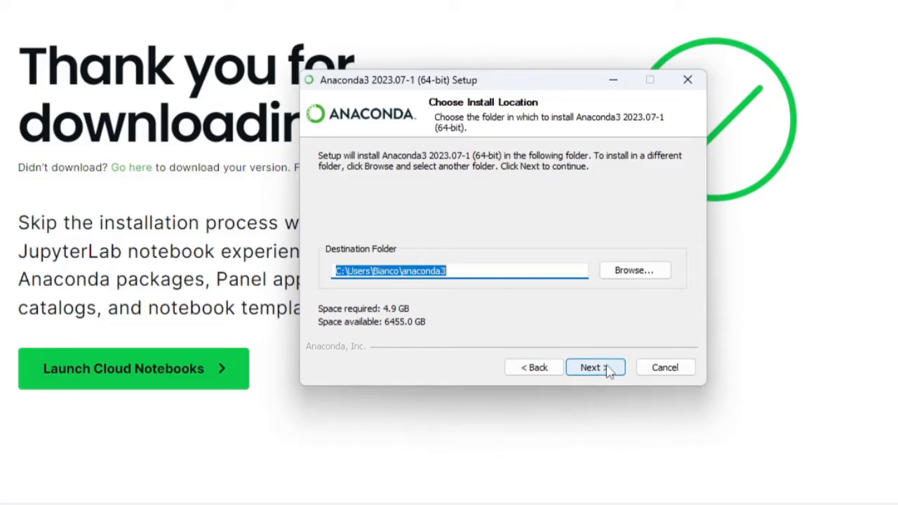
pyautogui.click(595, 368)
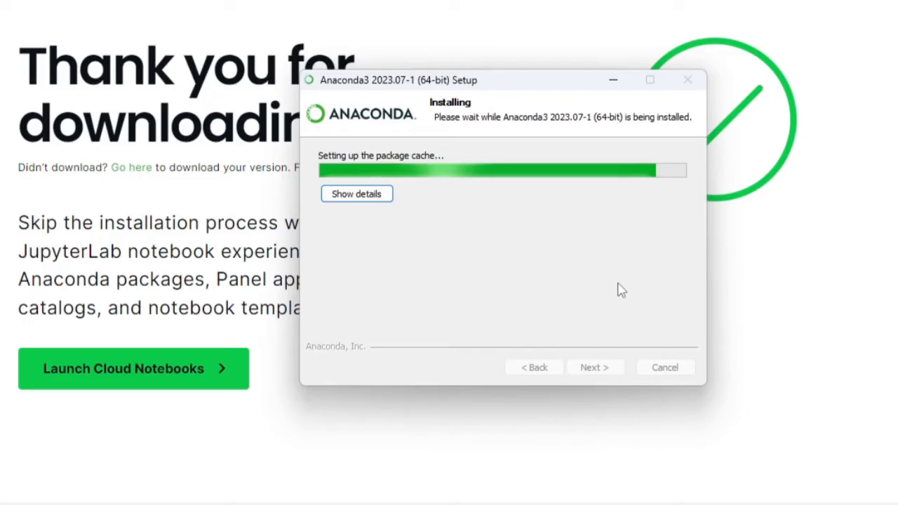
pyautogui.moveTo(591, 274)
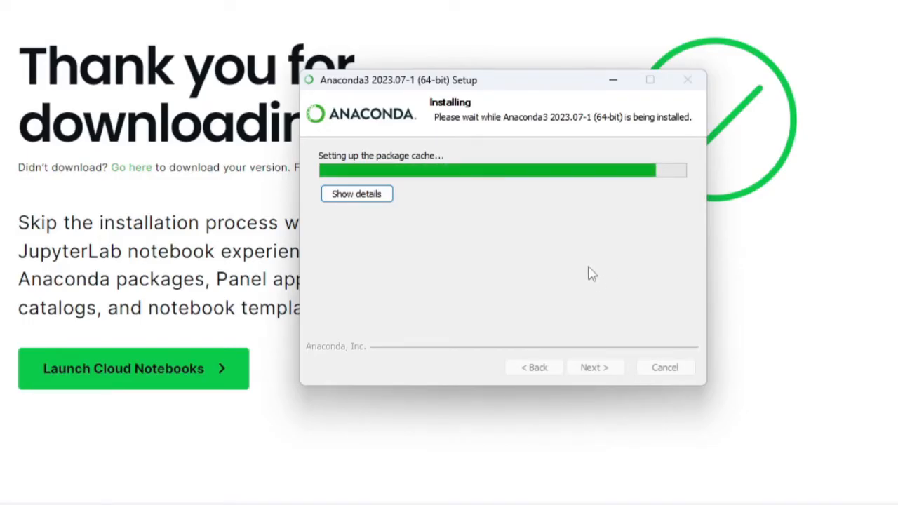
pyautogui.moveTo(601, 272)
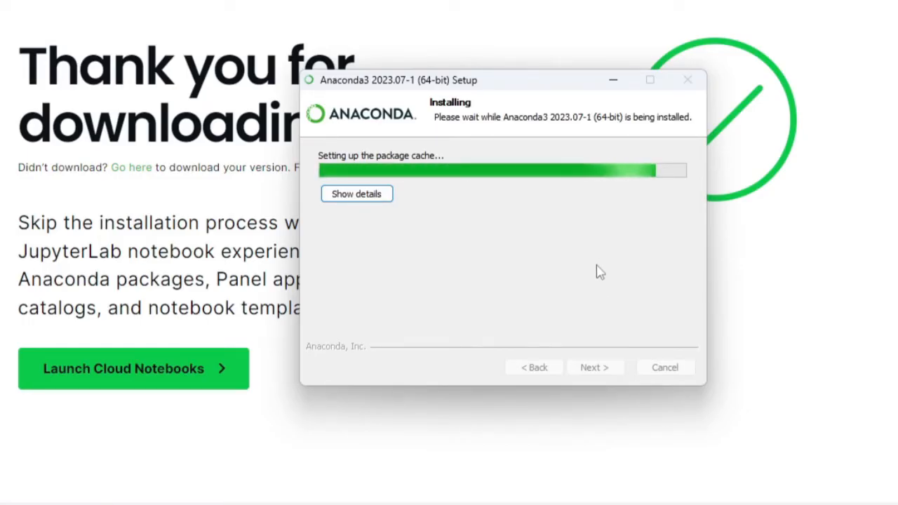
pyautogui.moveTo(589, 256)
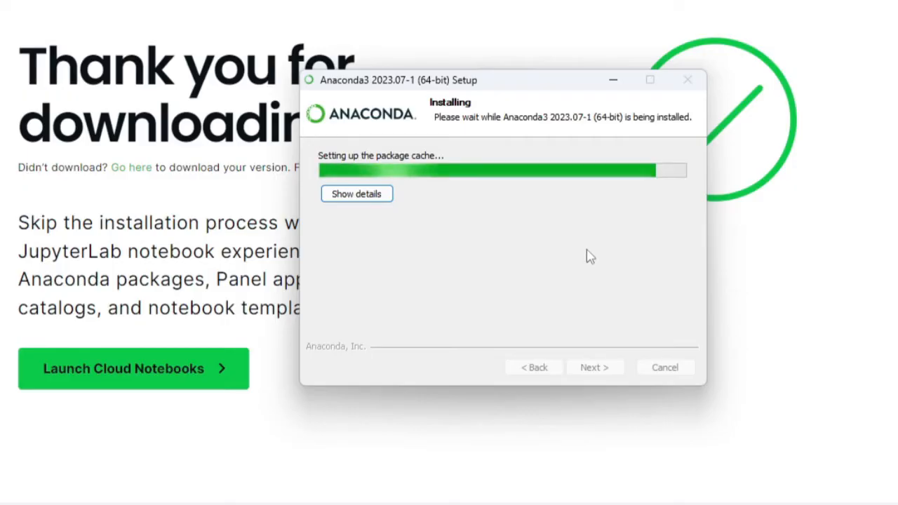
pyautogui.moveTo(619, 275)
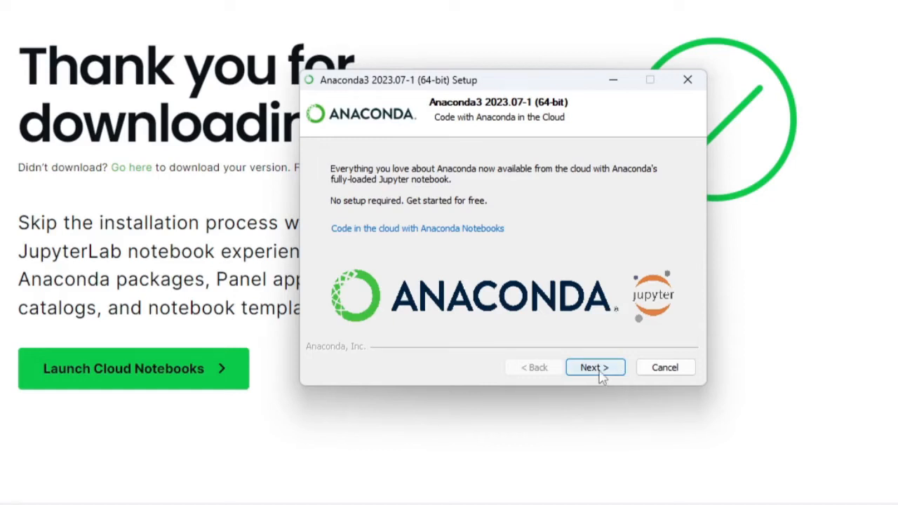
# - Finish setup with the getting-started guide unchecked and Launch Anaconda Navigator kept on
pyautogui.click(595, 367)
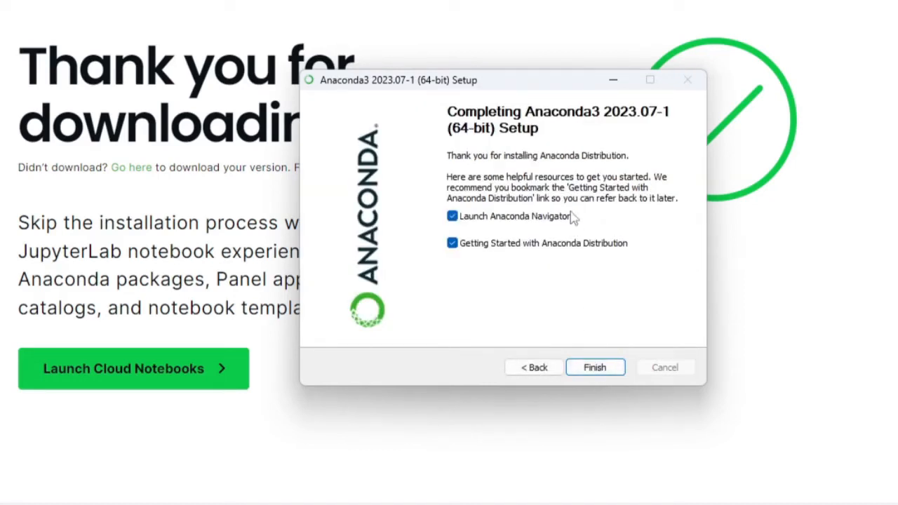
pyautogui.moveTo(452, 251)
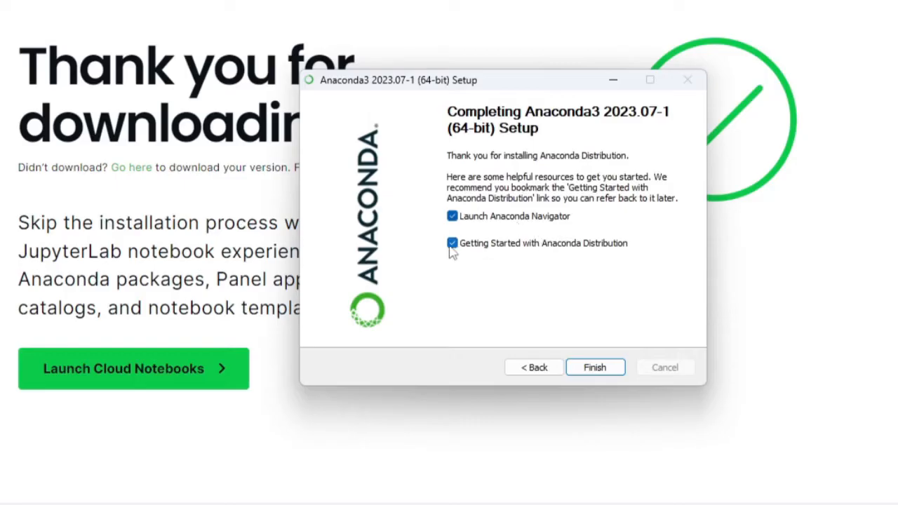
pyautogui.click(452, 243)
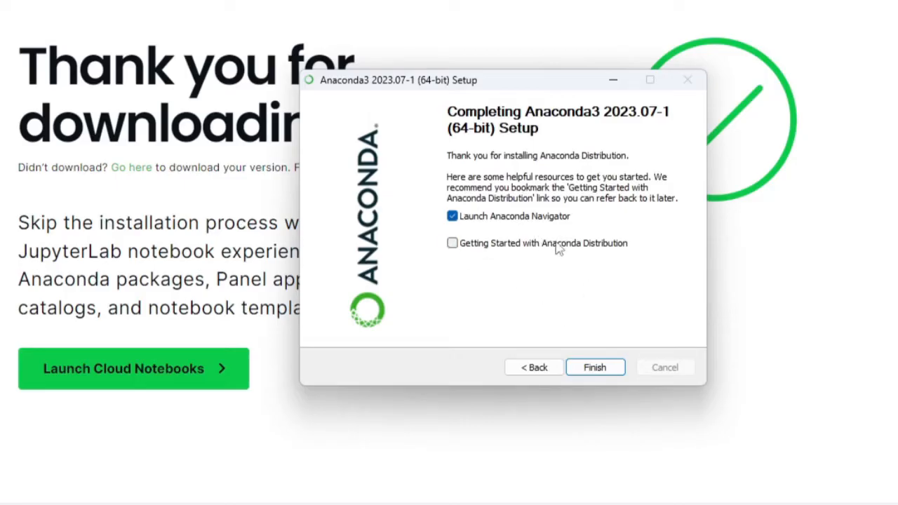
pyautogui.moveTo(530, 273)
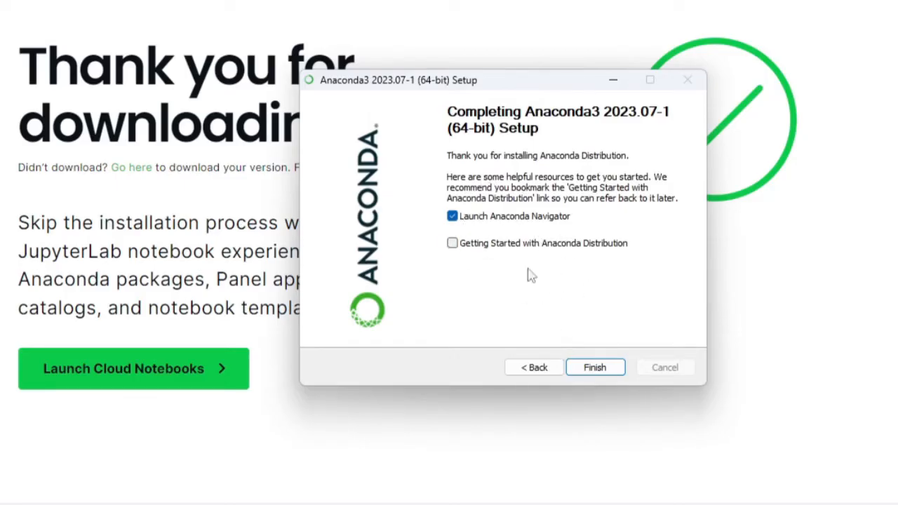
pyautogui.click(595, 367)
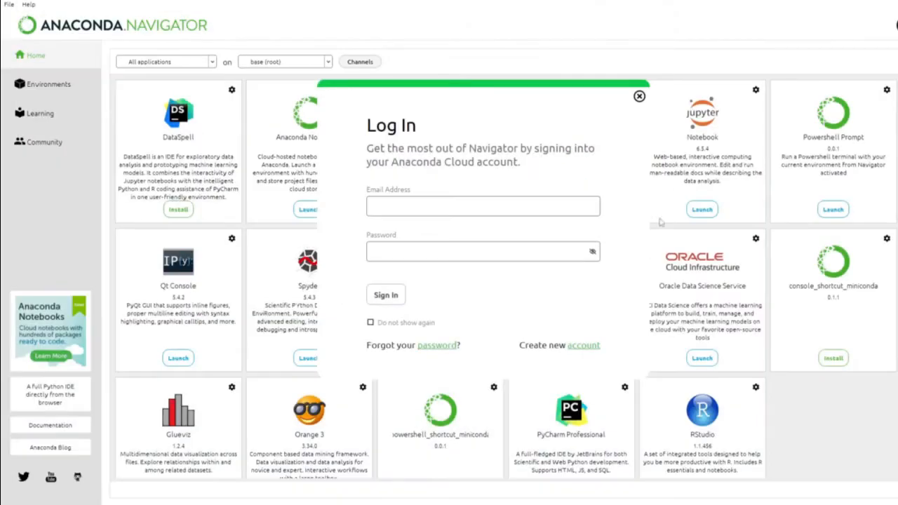
pyautogui.moveTo(395, 239)
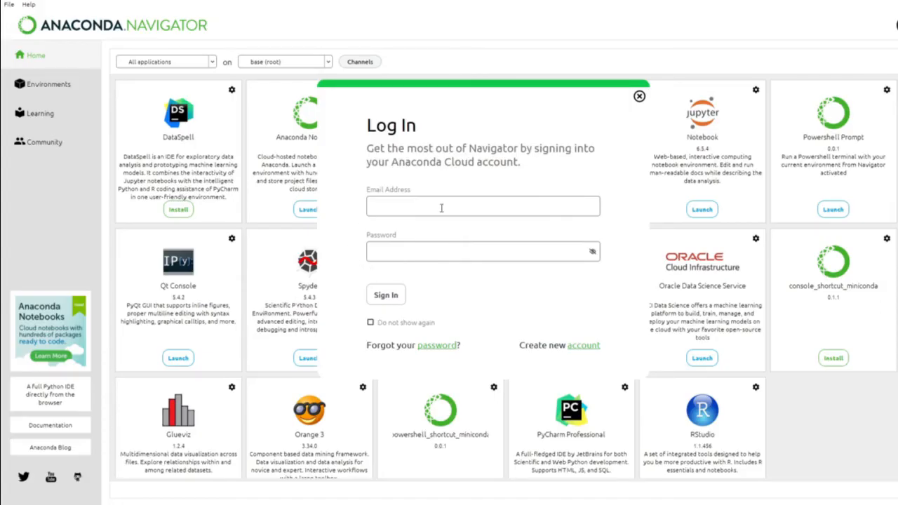
pyautogui.moveTo(410, 112)
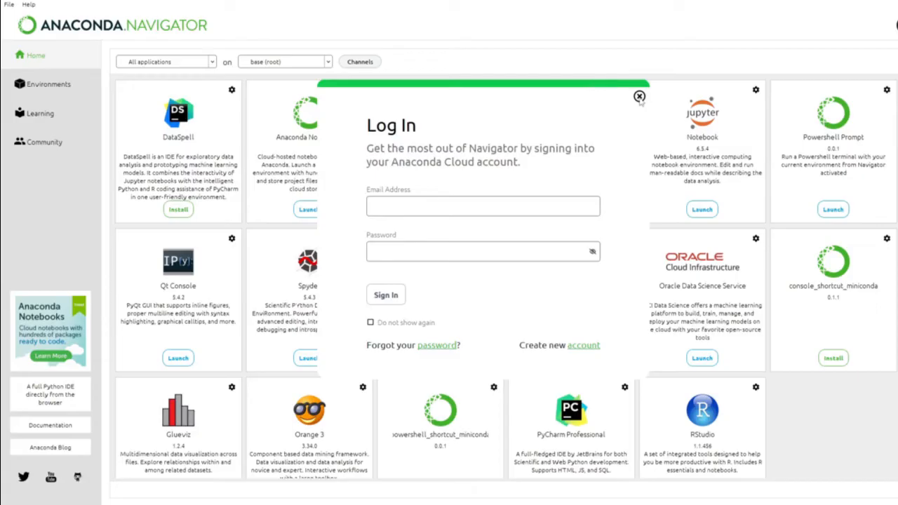
# - Close the cloud Log In dialog without signing in
pyautogui.click(638, 95)
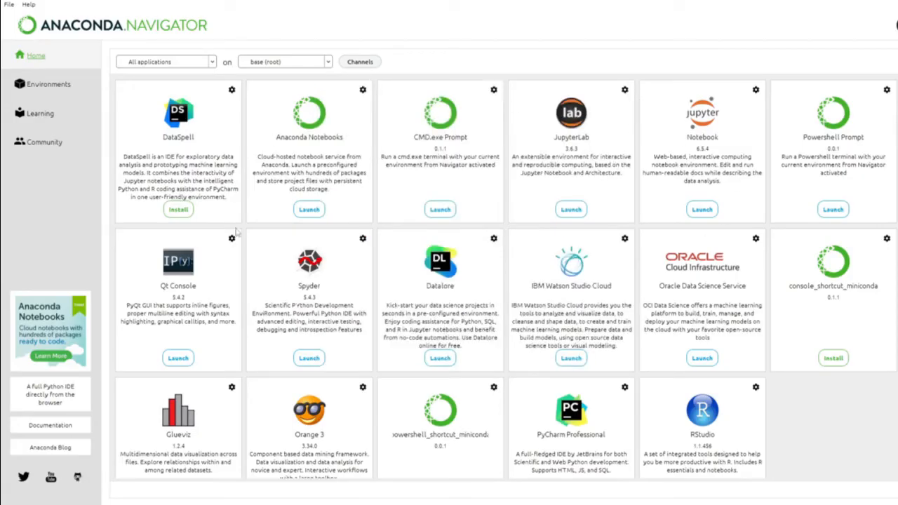
pyautogui.moveTo(396, 236)
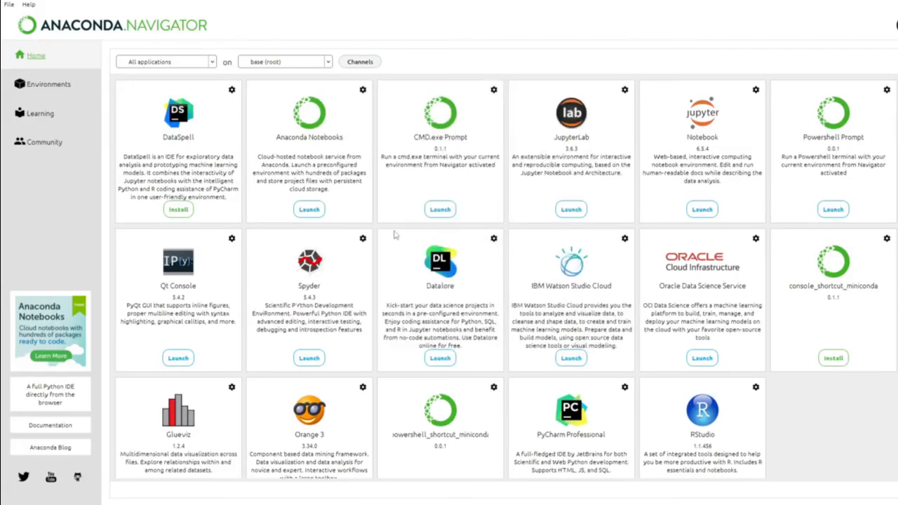
pyautogui.moveTo(511, 379)
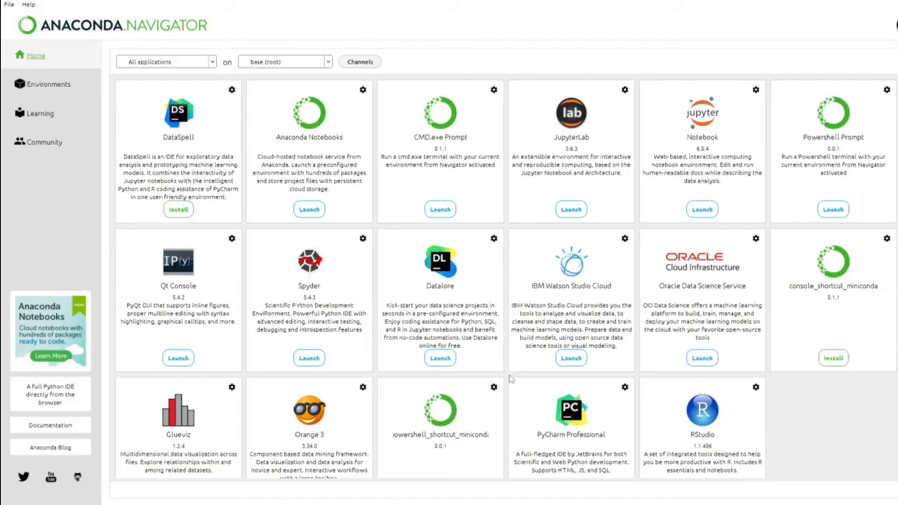
pyautogui.scroll(-3)
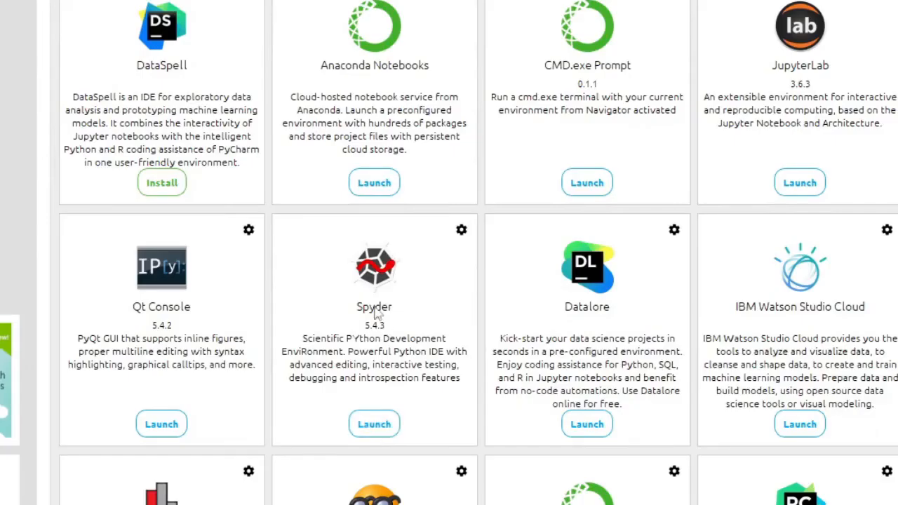
# - Launch Spyder from its tile in Navigator, retrying until it starts
pyautogui.click(373, 423)
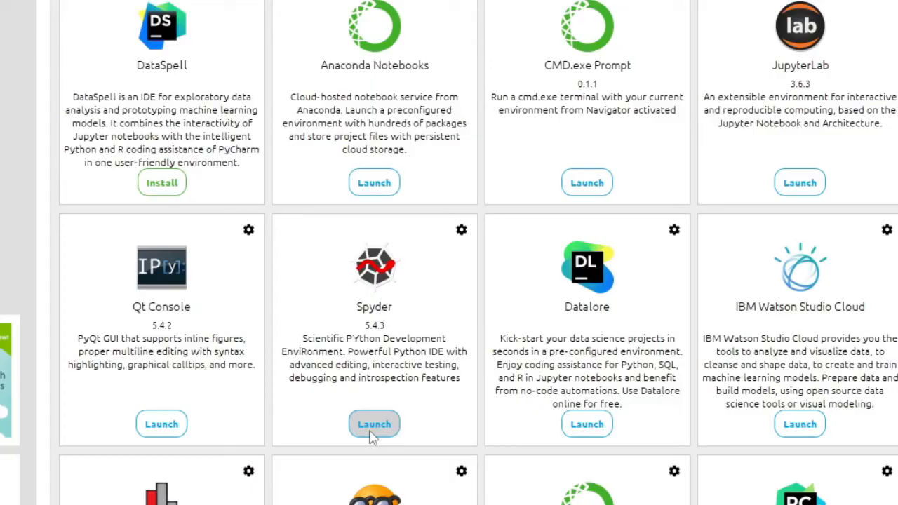
pyautogui.moveTo(376, 414)
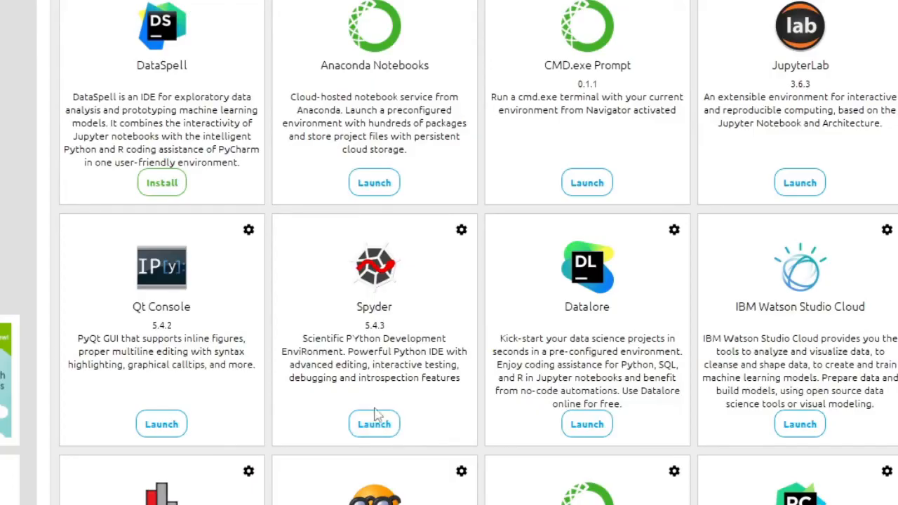
pyautogui.click(373, 424)
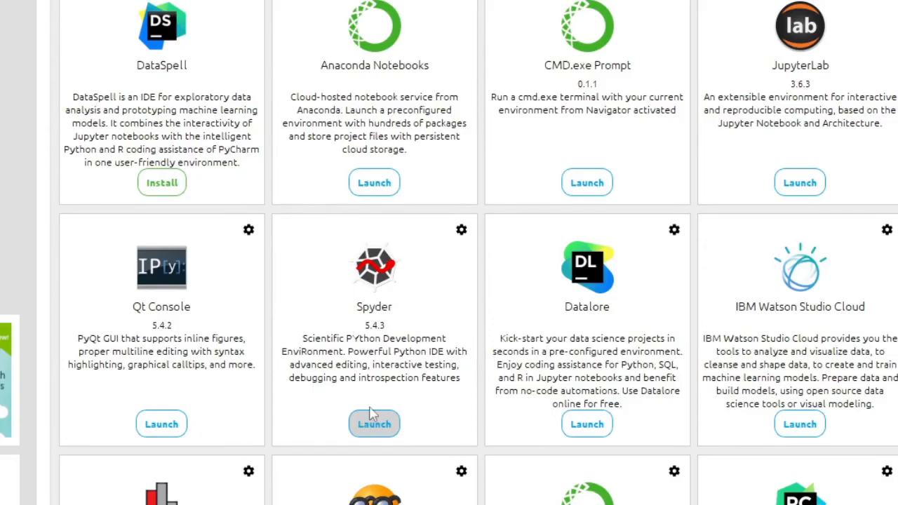
pyautogui.click(373, 424)
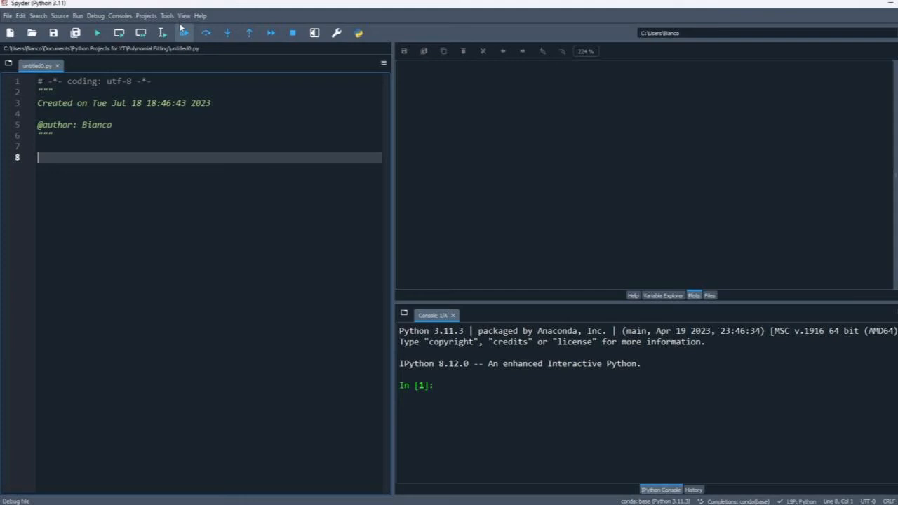
# - Go to Spyder's Preferences from the Tools menu to enlarge the font
pyautogui.click(166, 17)
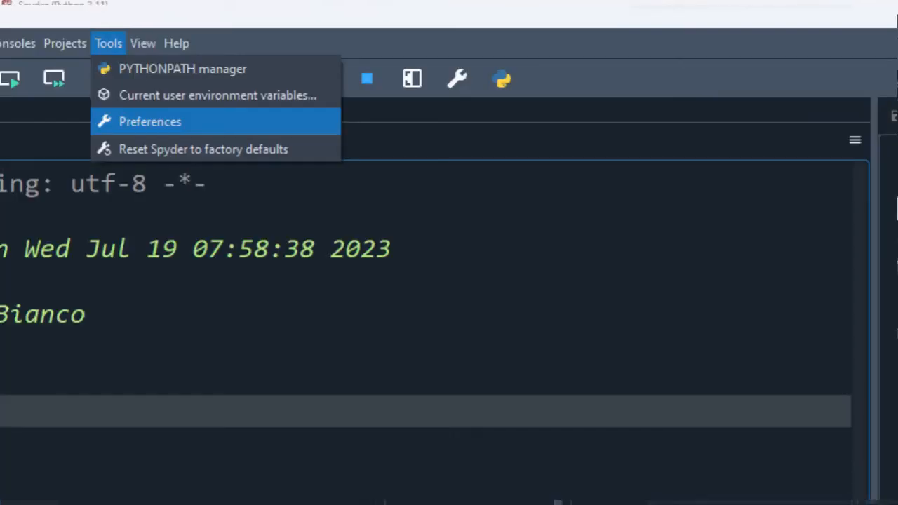
pyautogui.click(149, 121)
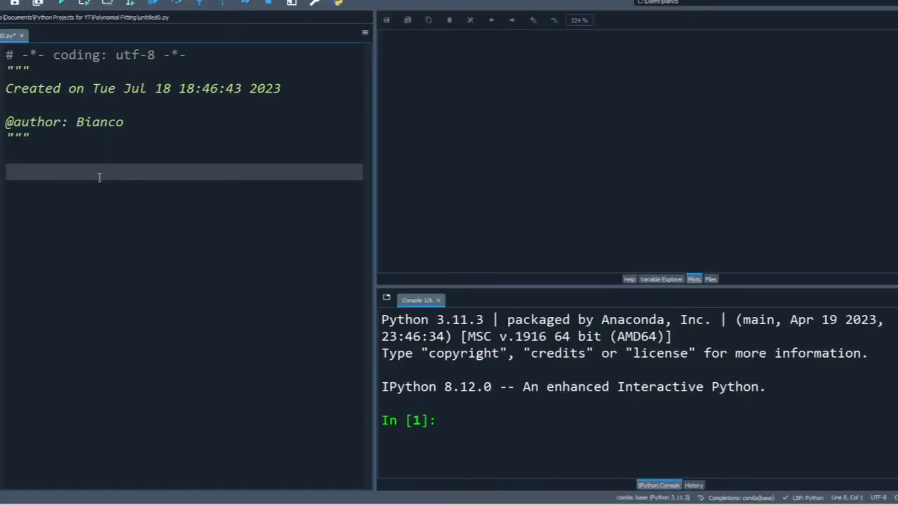
# - Enter print("Hello Quant into the untitled script
pyautogui.write('print')
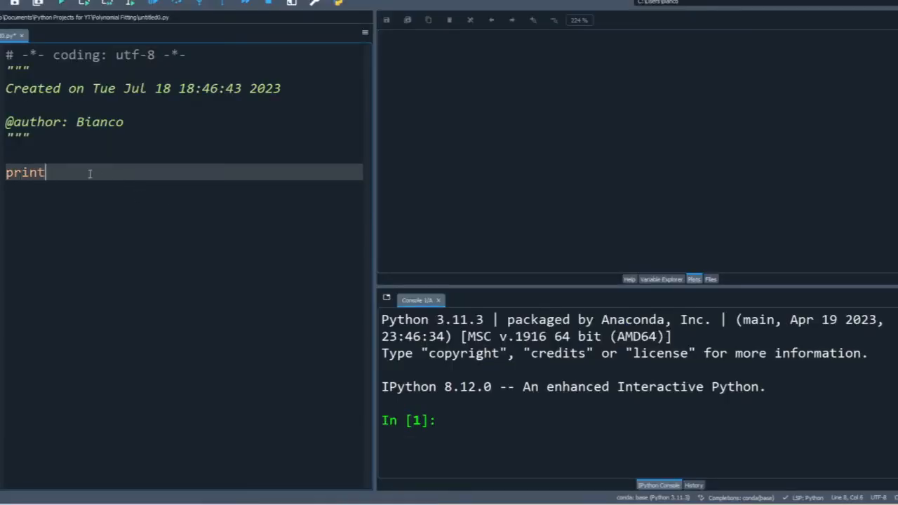
pyautogui.write('("Hel')
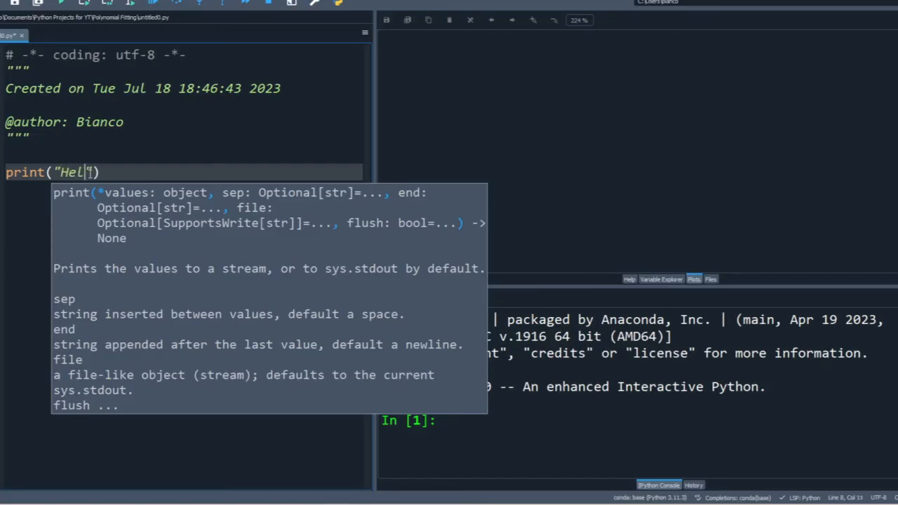
pyautogui.write('lo Quant')
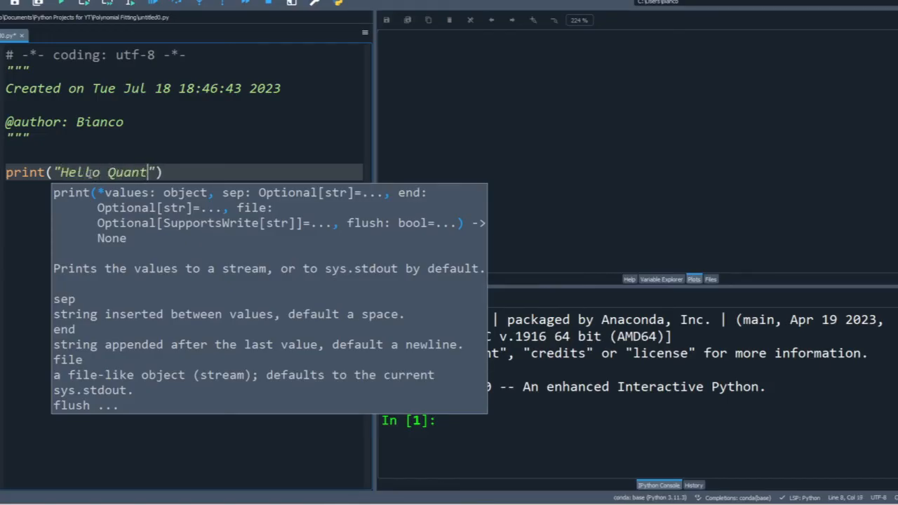